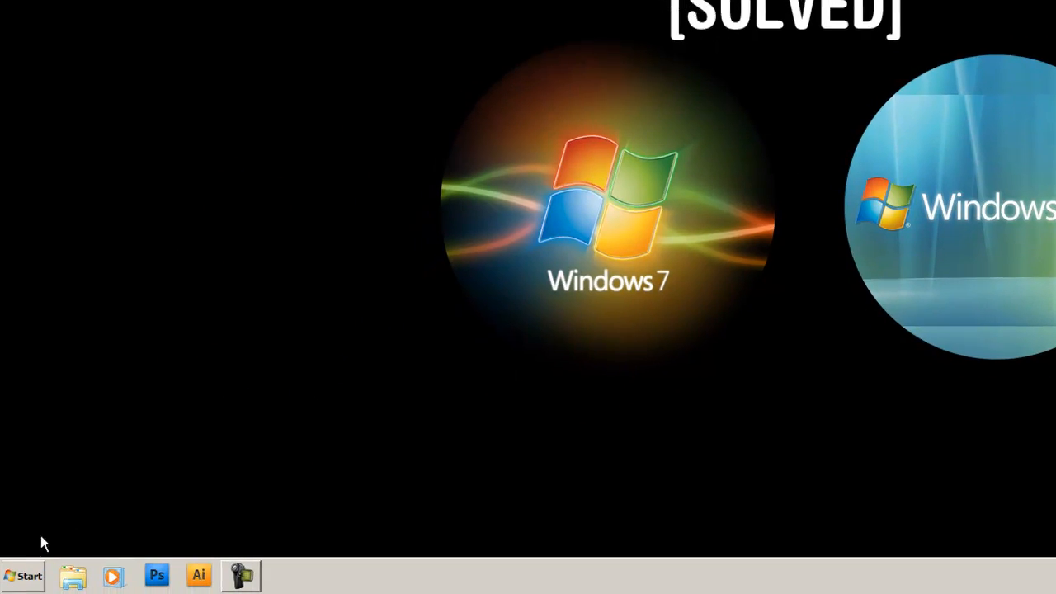
- Search the Start menu for "sound" to list the Sound control panel item
click(24, 575)
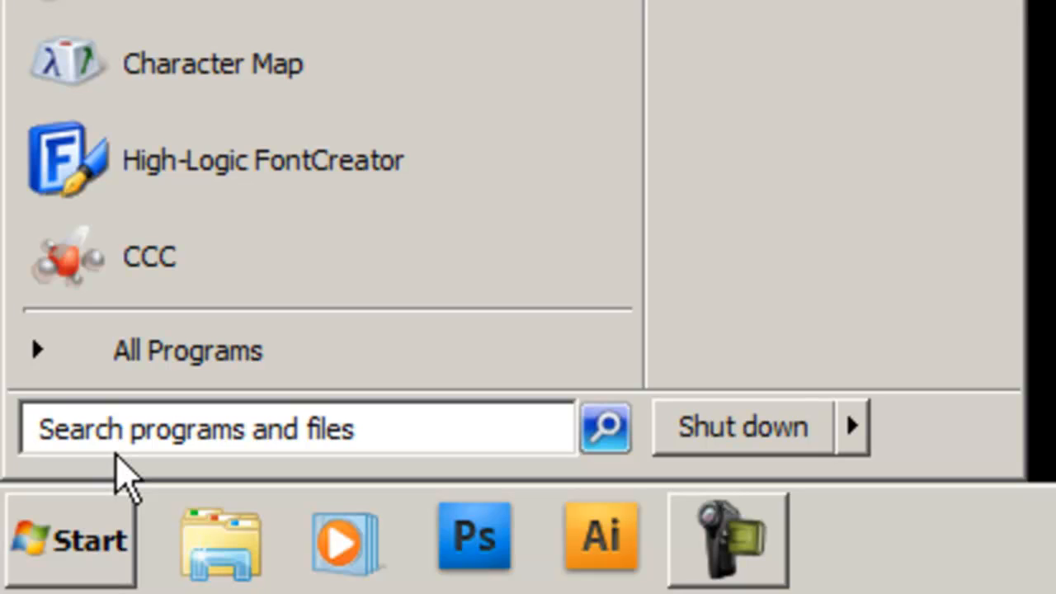
text(sound)
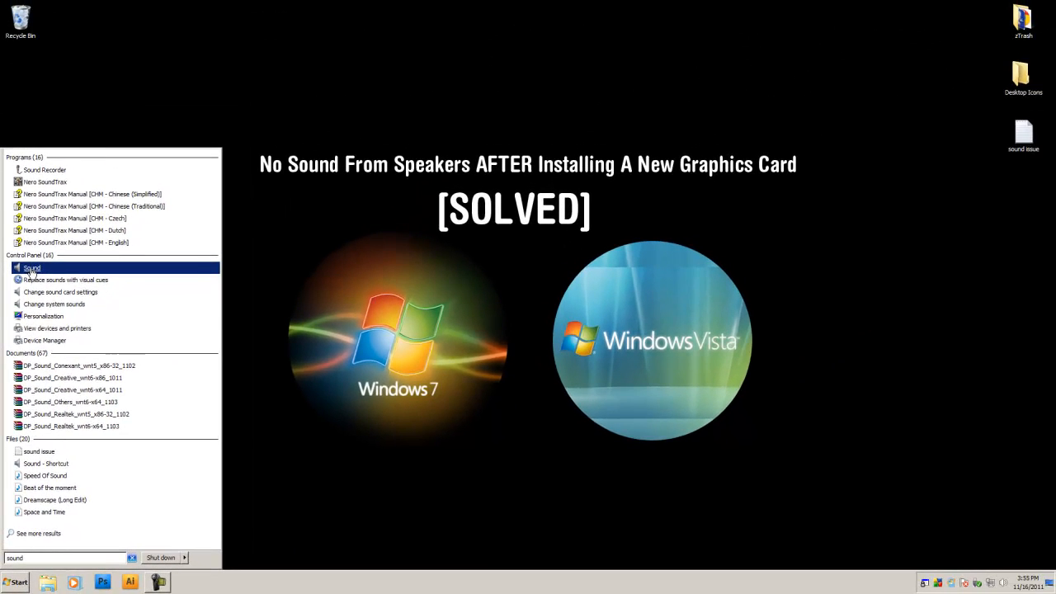
- Open Sound from the results and select AMD HDMI Output on the Playback list
click(31, 267)
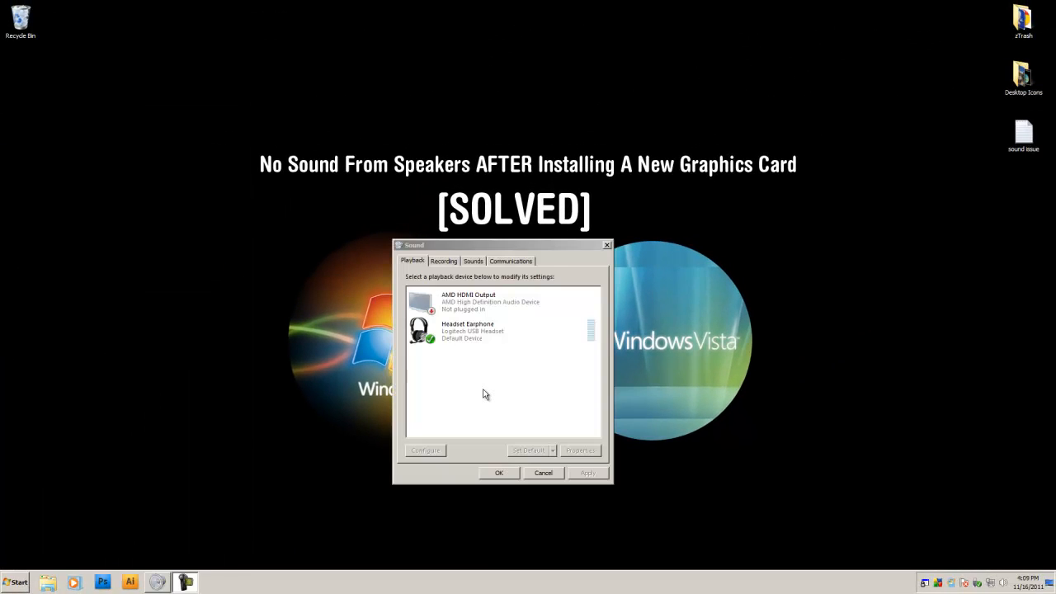
mouse_move(482, 386)
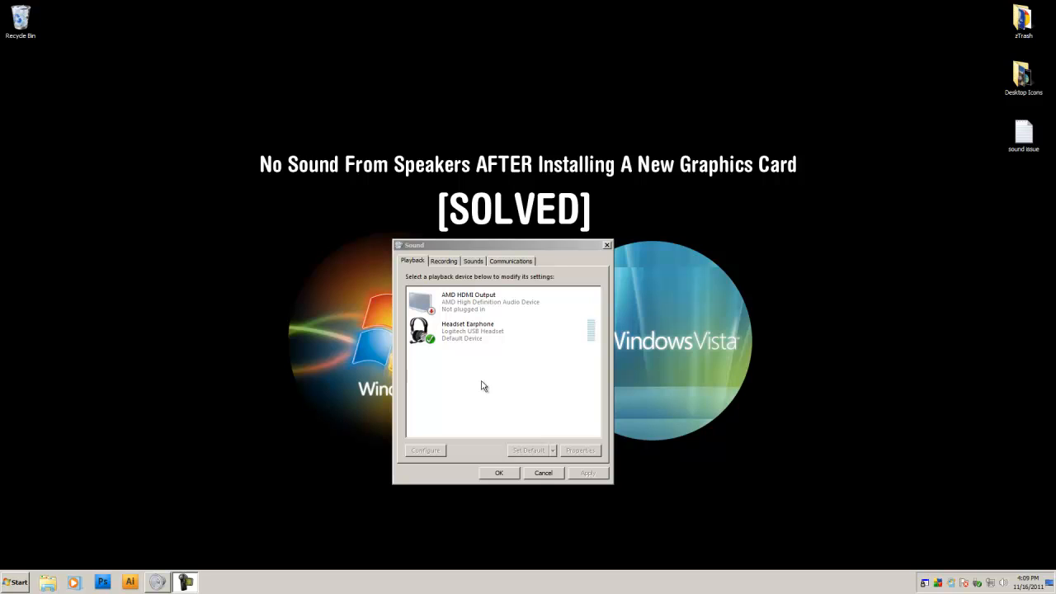
mouse_move(482, 378)
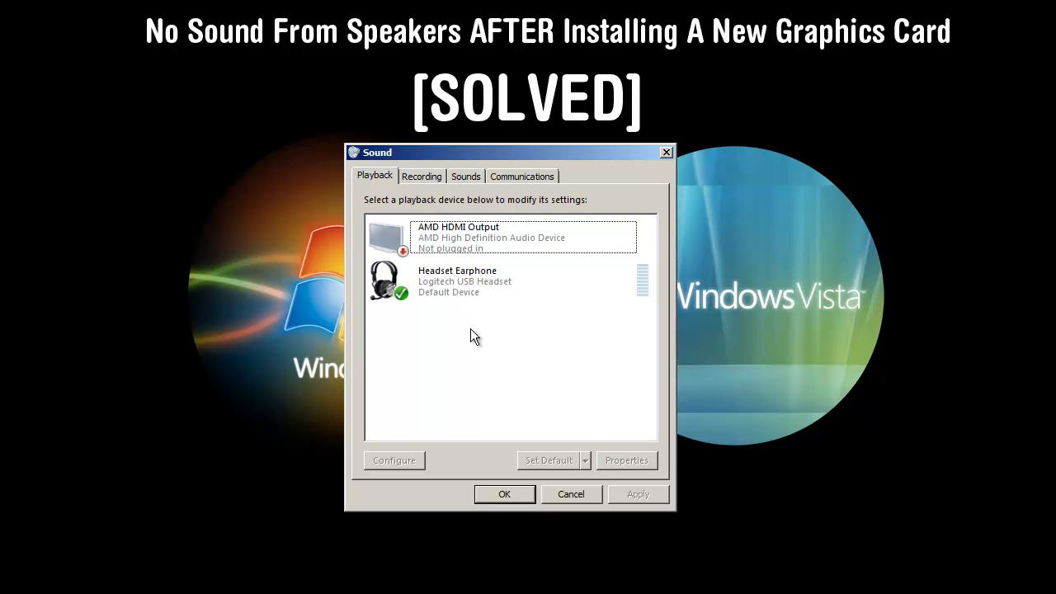
mouse_move(381, 337)
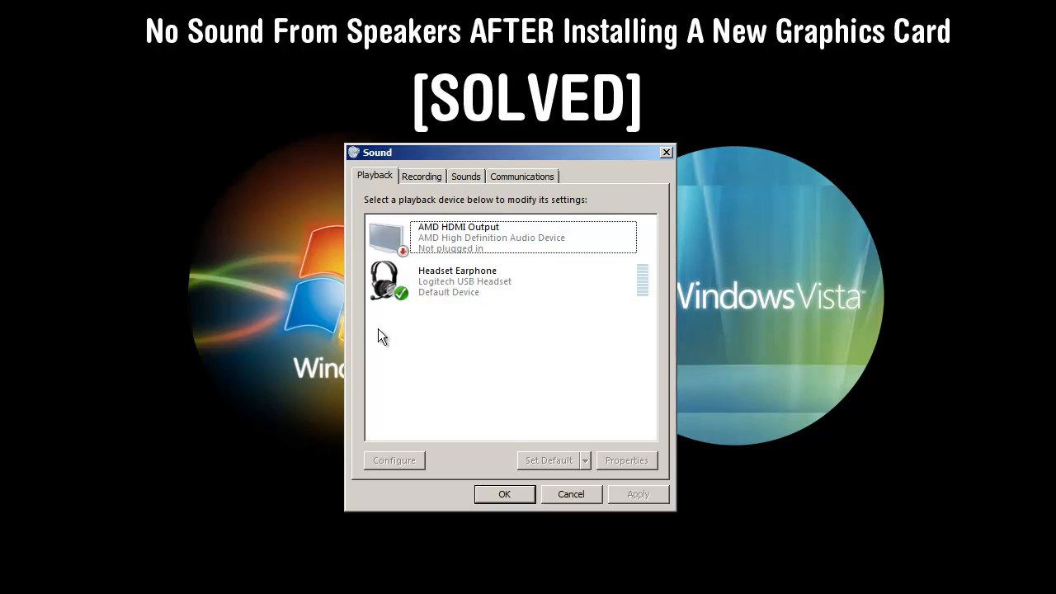
click(512, 238)
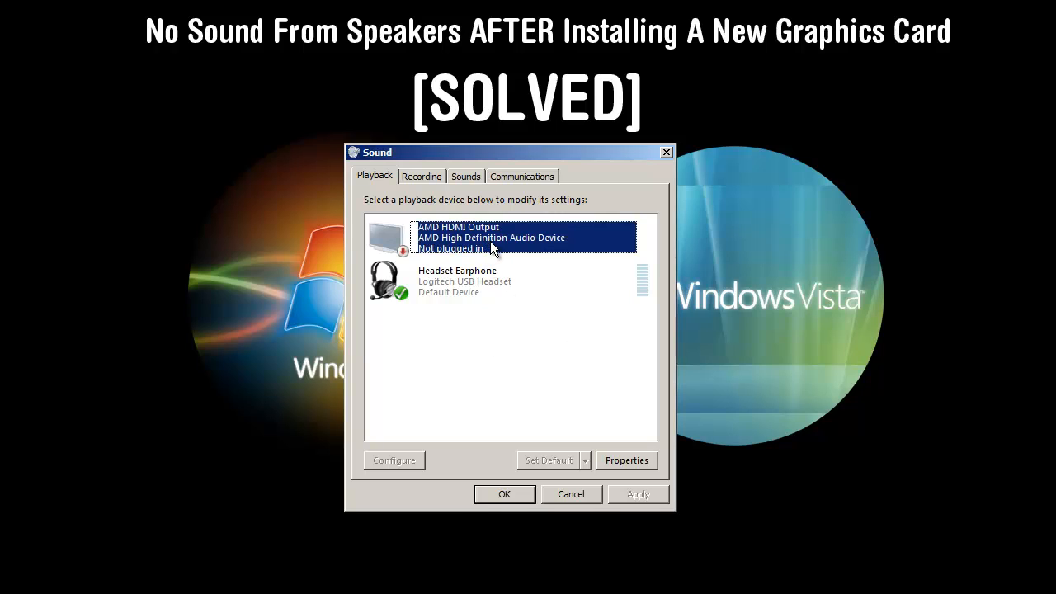
mouse_move(482, 271)
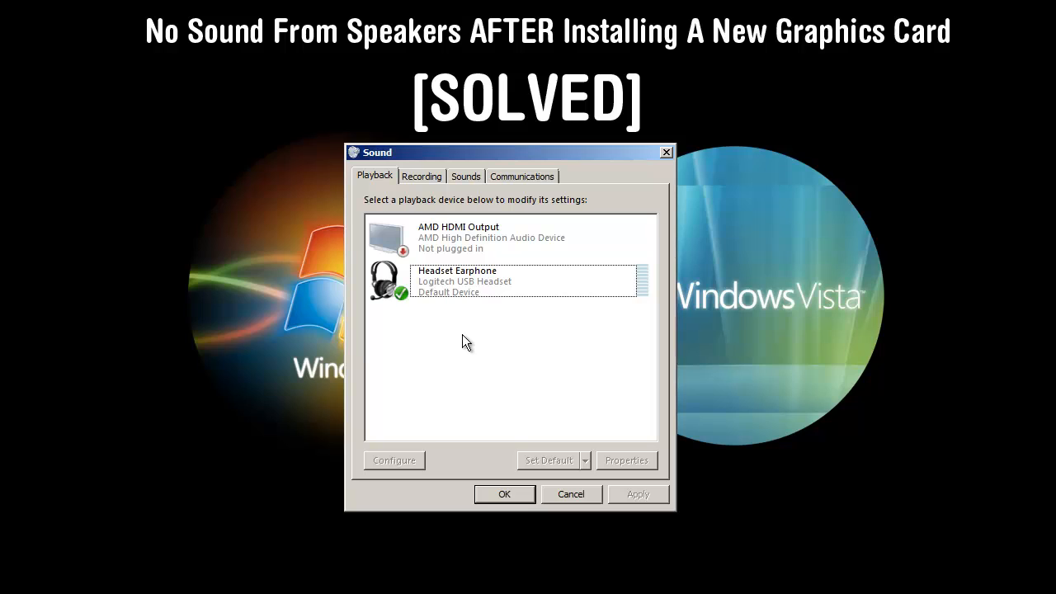
mouse_move(432, 345)
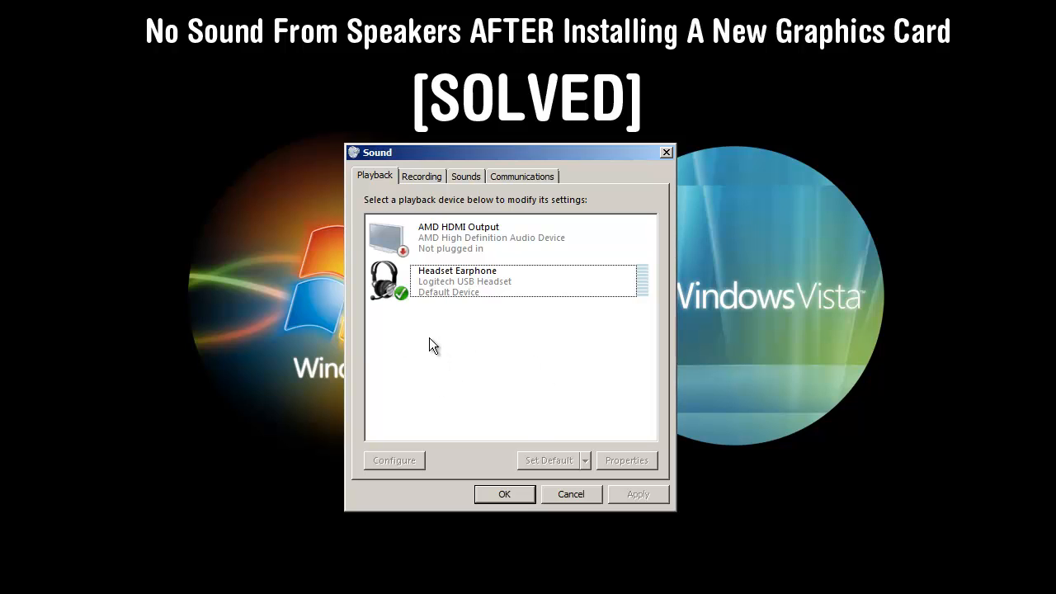
right_click(495, 372)
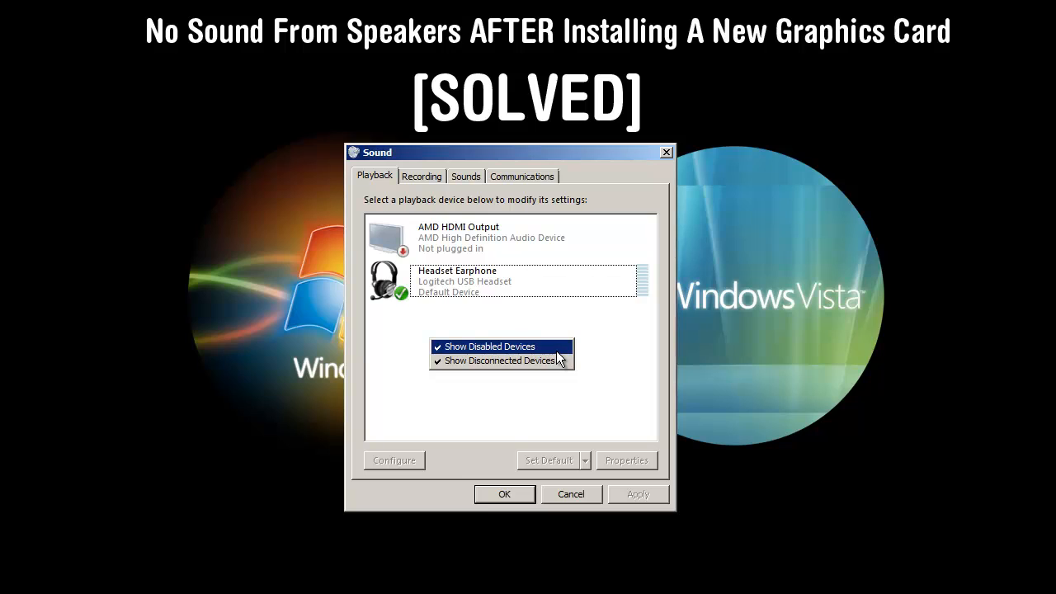
mouse_move(561, 357)
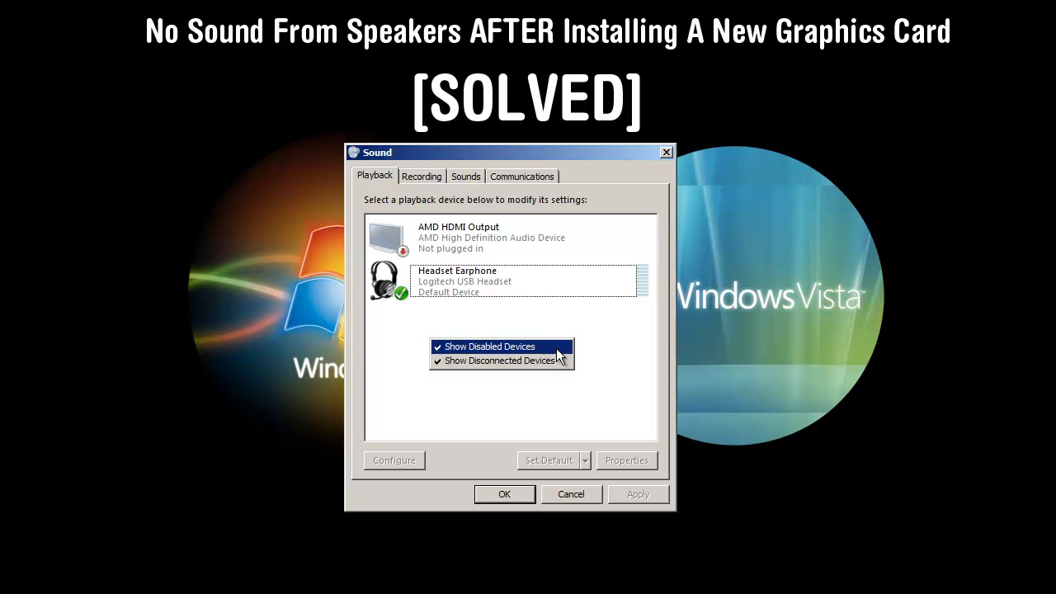
mouse_move(529, 353)
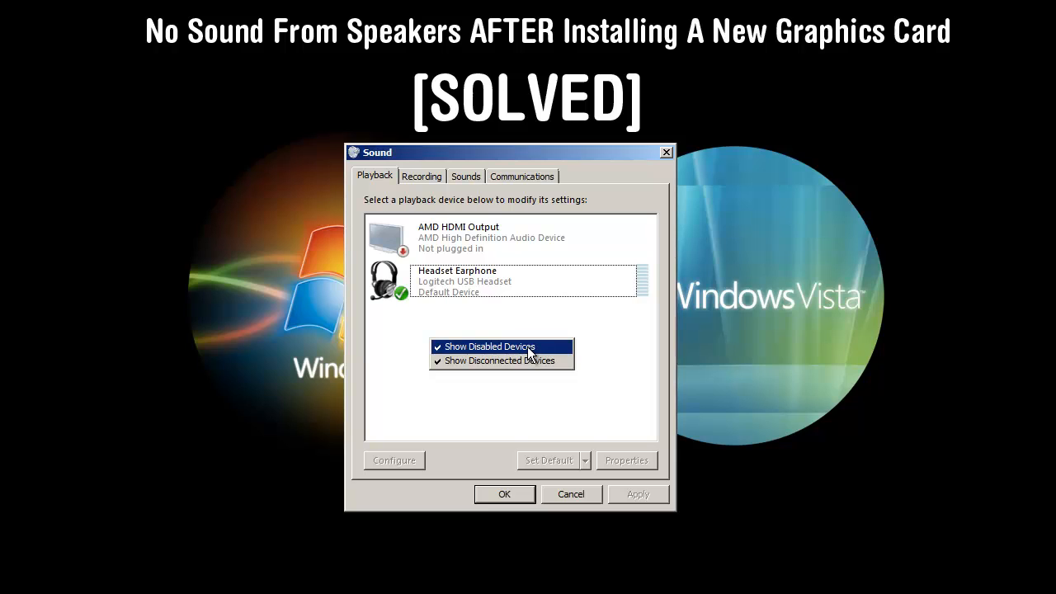
right_click(455, 281)
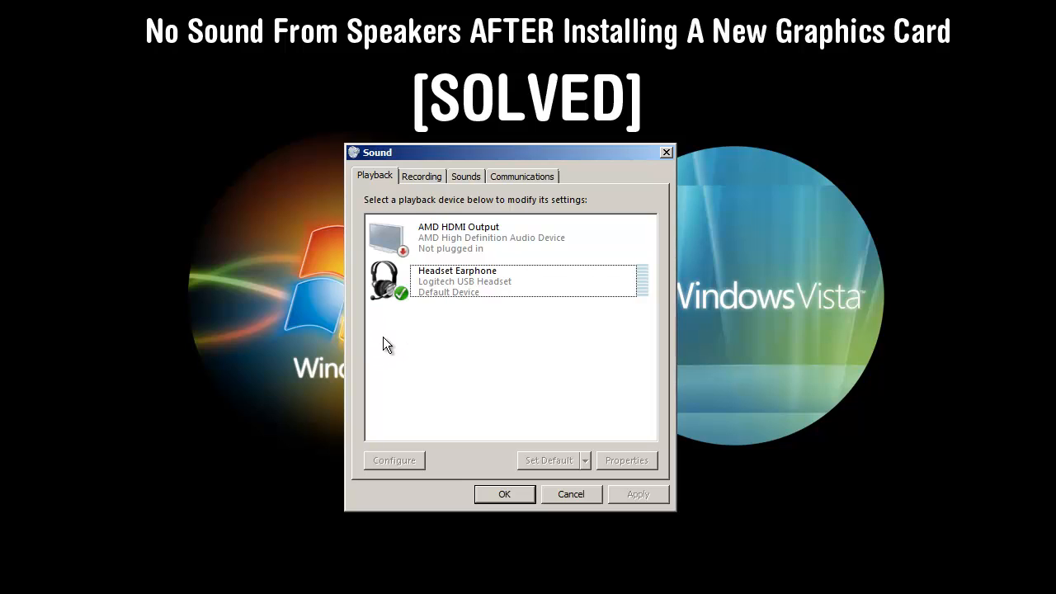
mouse_move(492, 353)
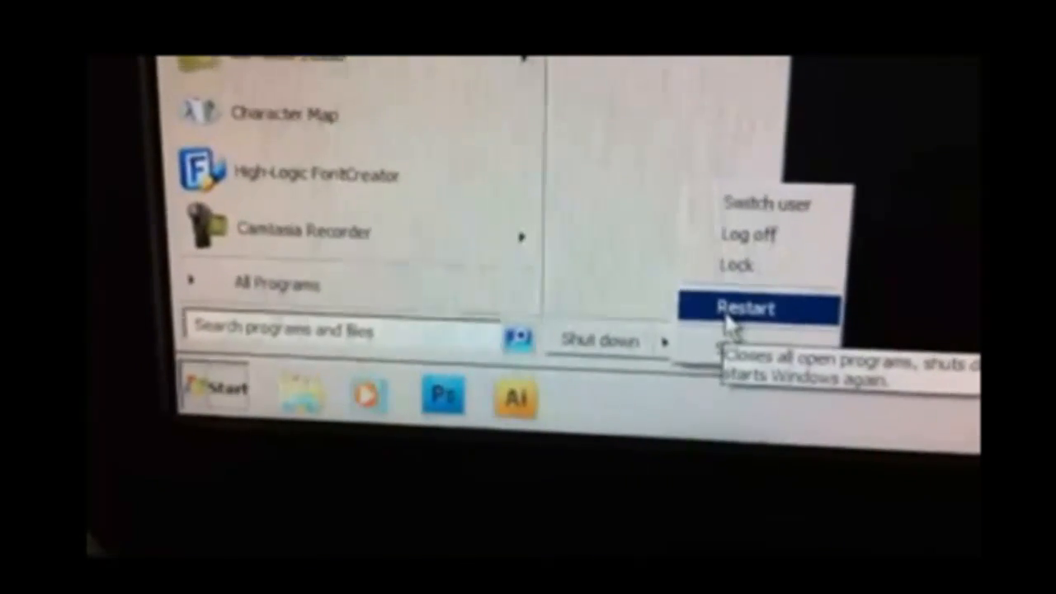
- Restart the computer from the Start menu so it reboots to the HP startup screen
click(751, 308)
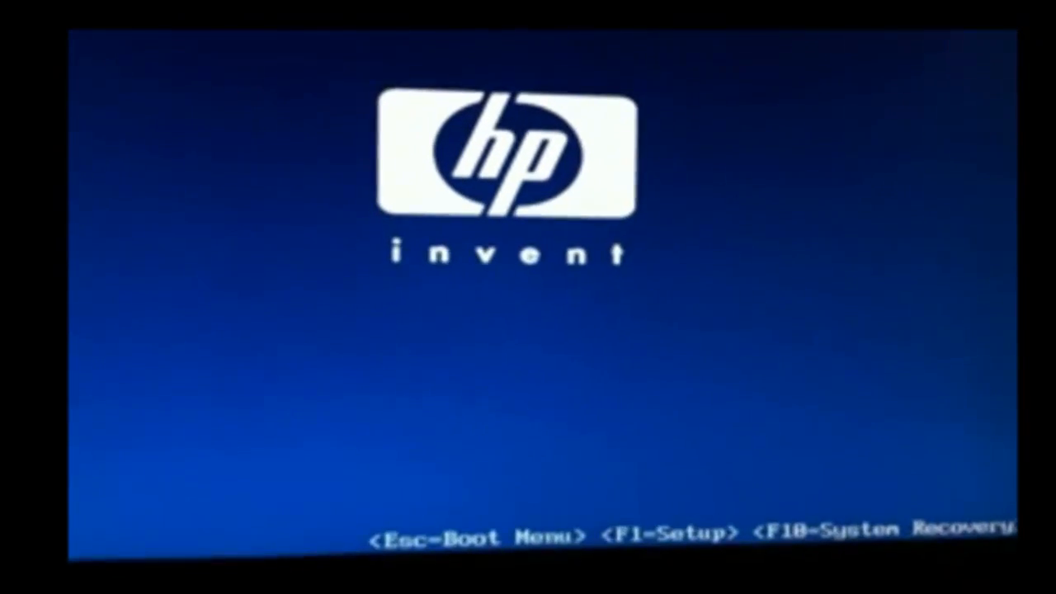
- Enter the BIOS setup with F1 at the HP splash screen
key(F1)
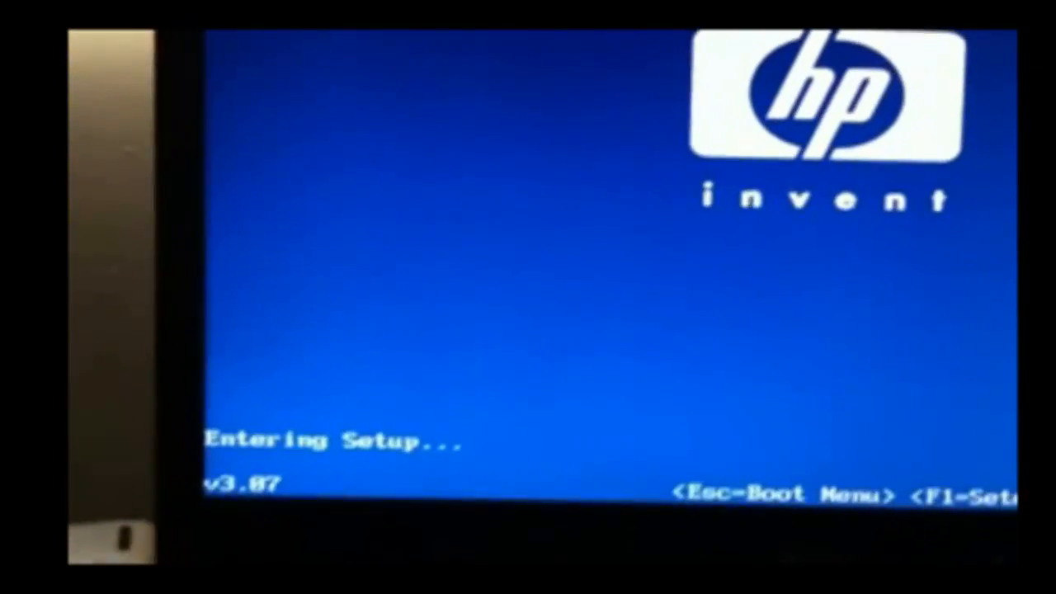
key(f1)
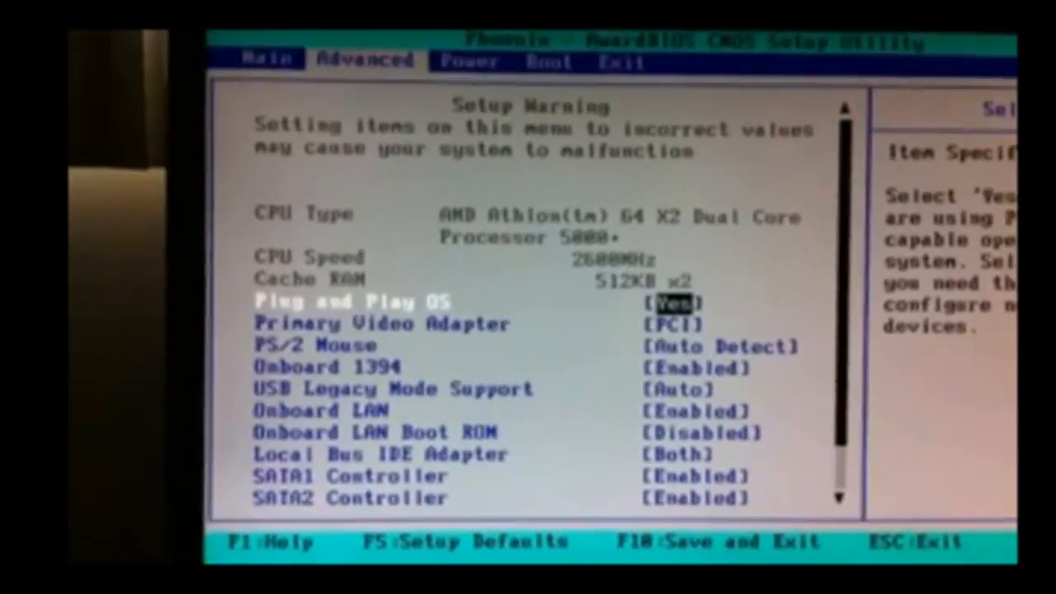
- Move down through Onboard 1394, Onboard LAN and Onboard LAN Boot ROM settings
key(down)
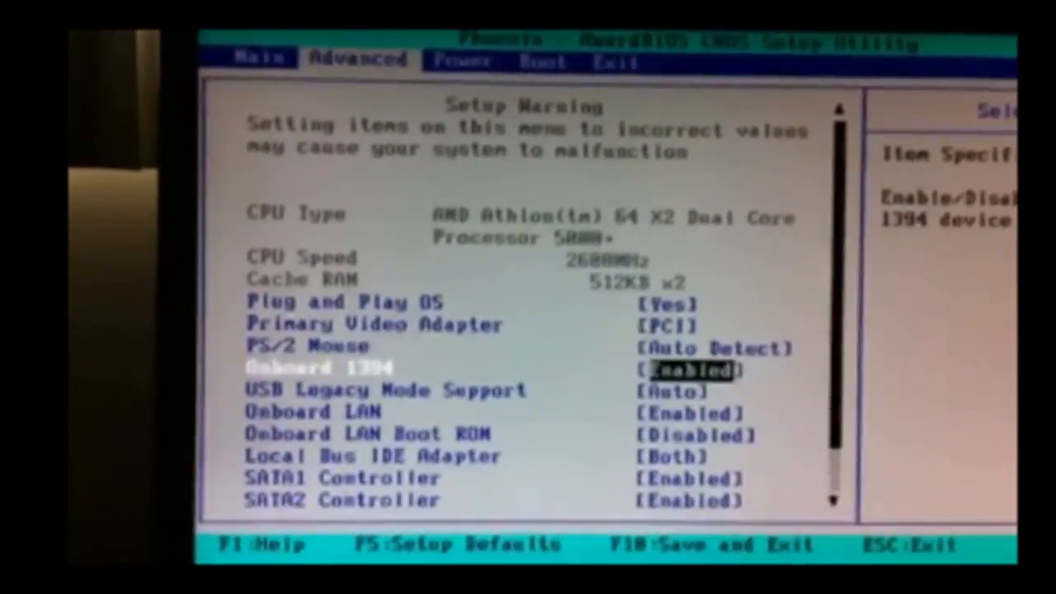
key(down)
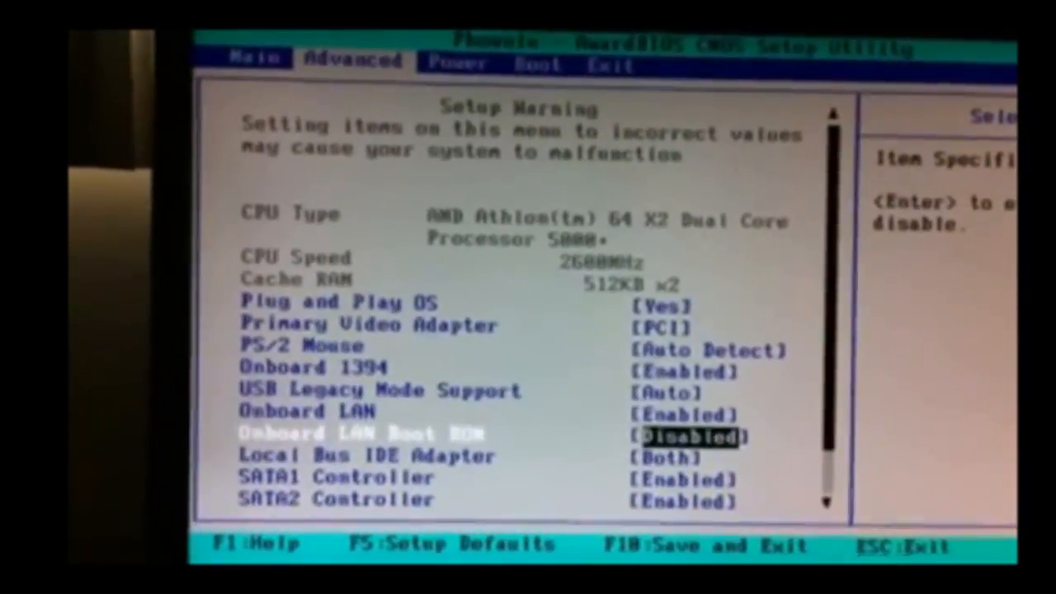
key(down)
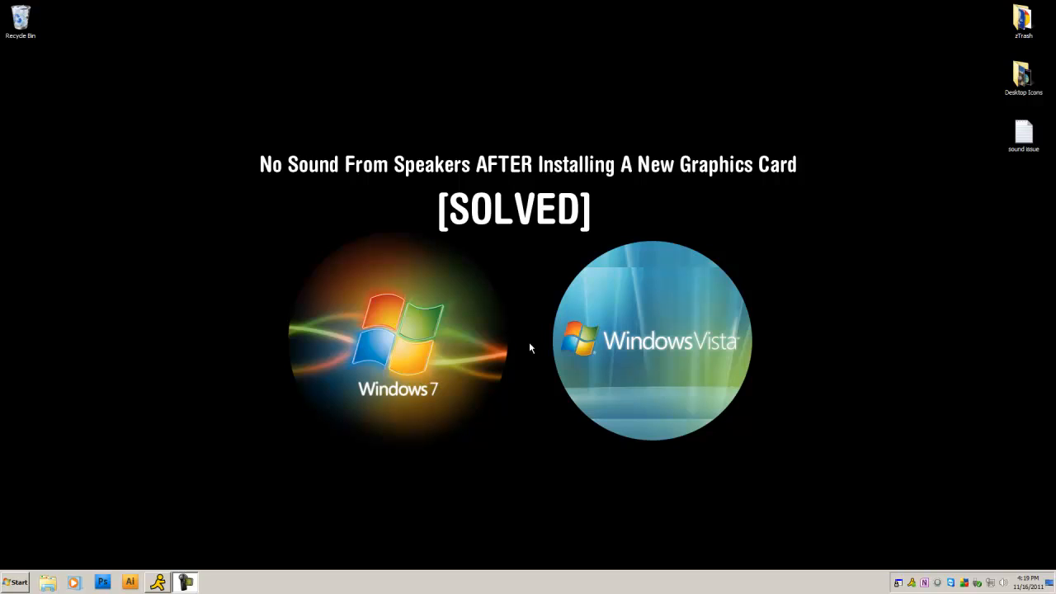
mouse_move(503, 341)
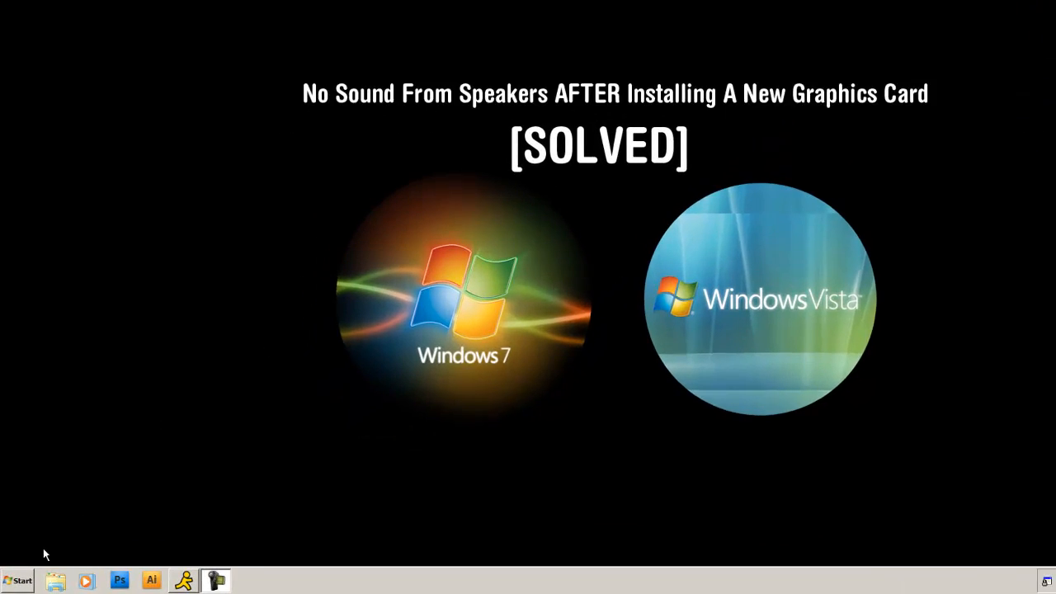
- Search the Start menu for "sound" again to reach the Sound settings
click(16, 581)
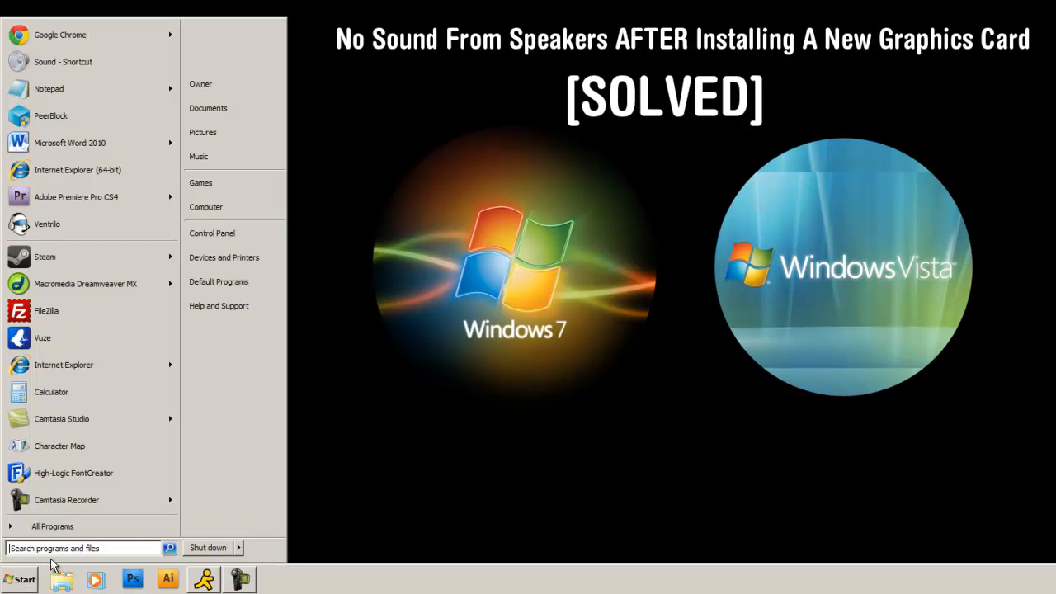
text(sound)
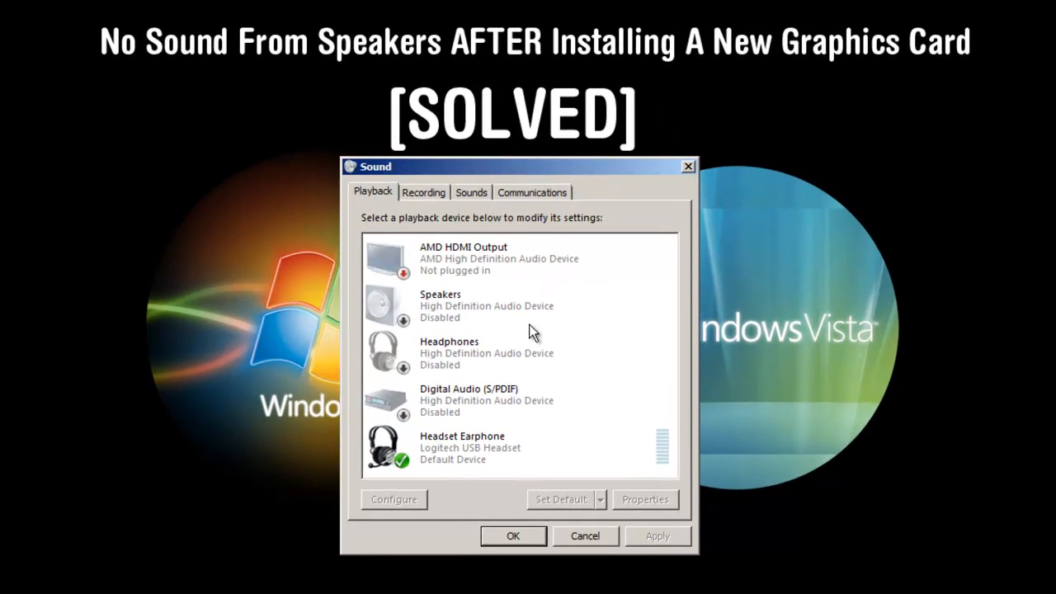
mouse_move(531, 336)
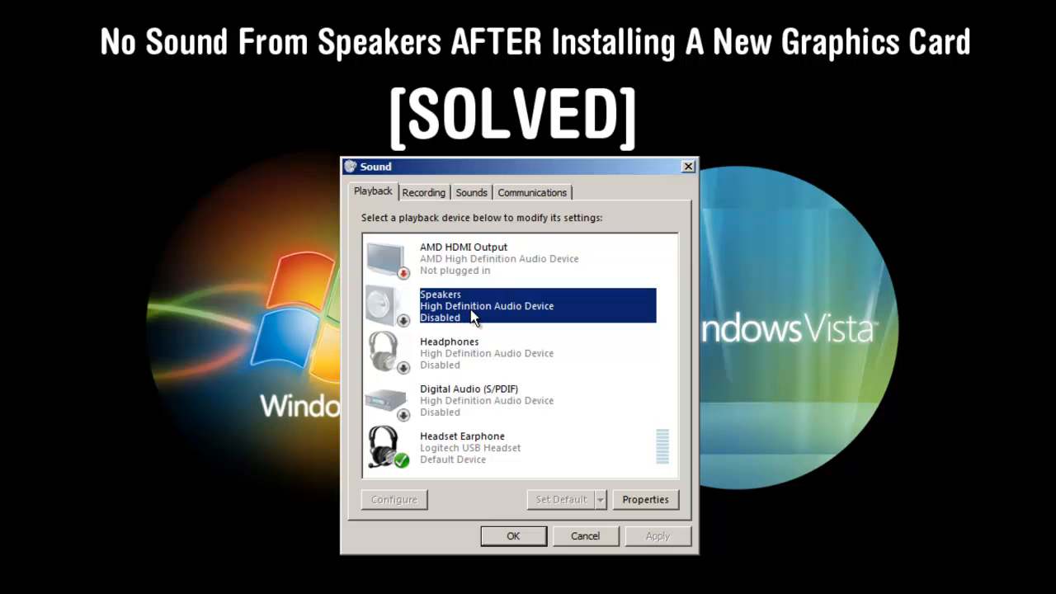
mouse_move(499, 315)
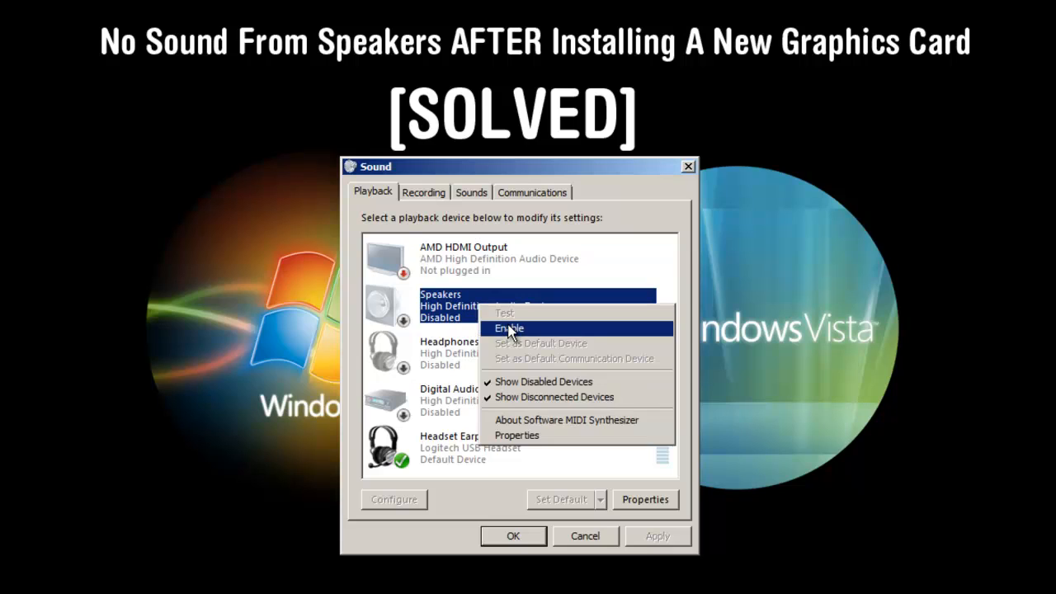
- Enable the disabled Speakers device and confirm it as the default playback device
click(509, 327)
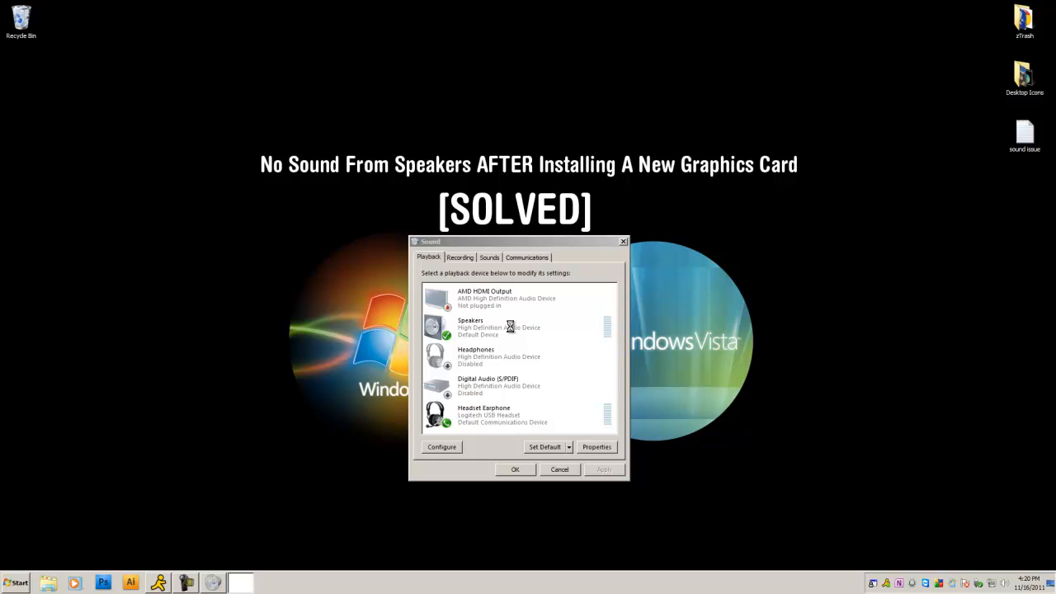
click(241, 584)
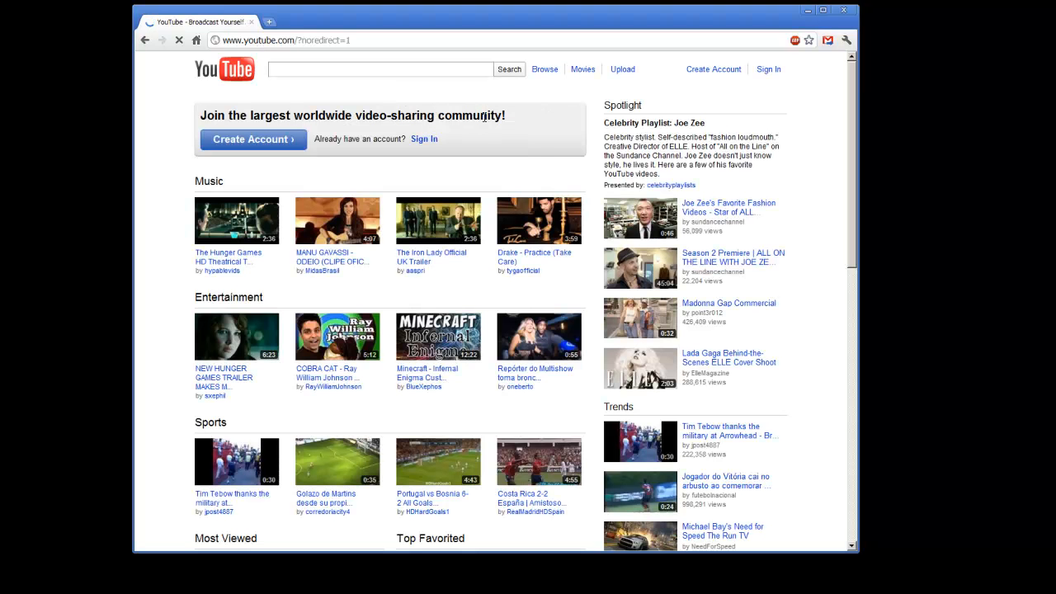
- Search YouTube for "remix" videos
click(379, 70)
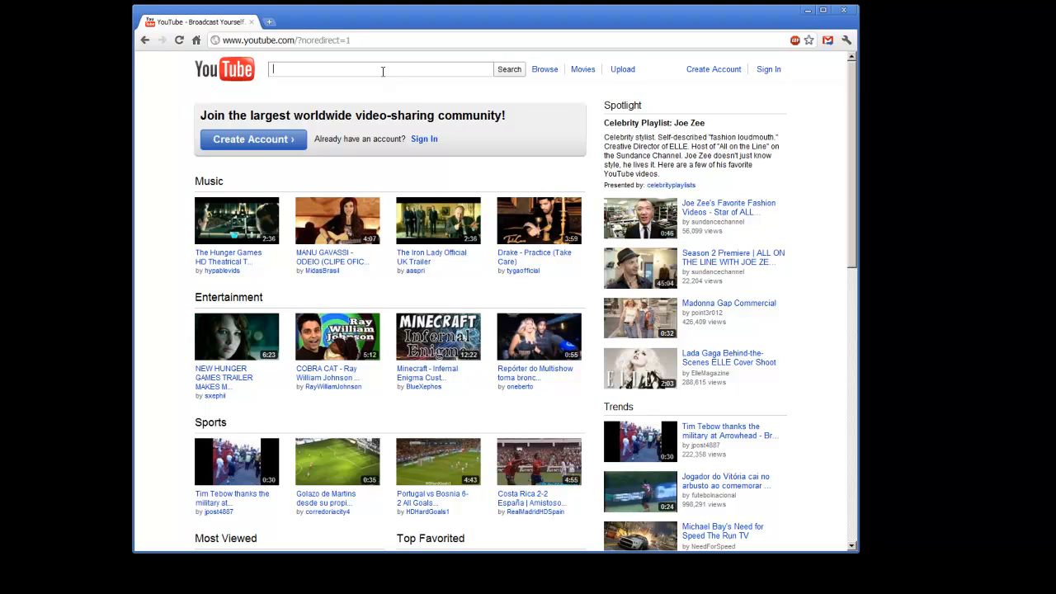
text(remix)
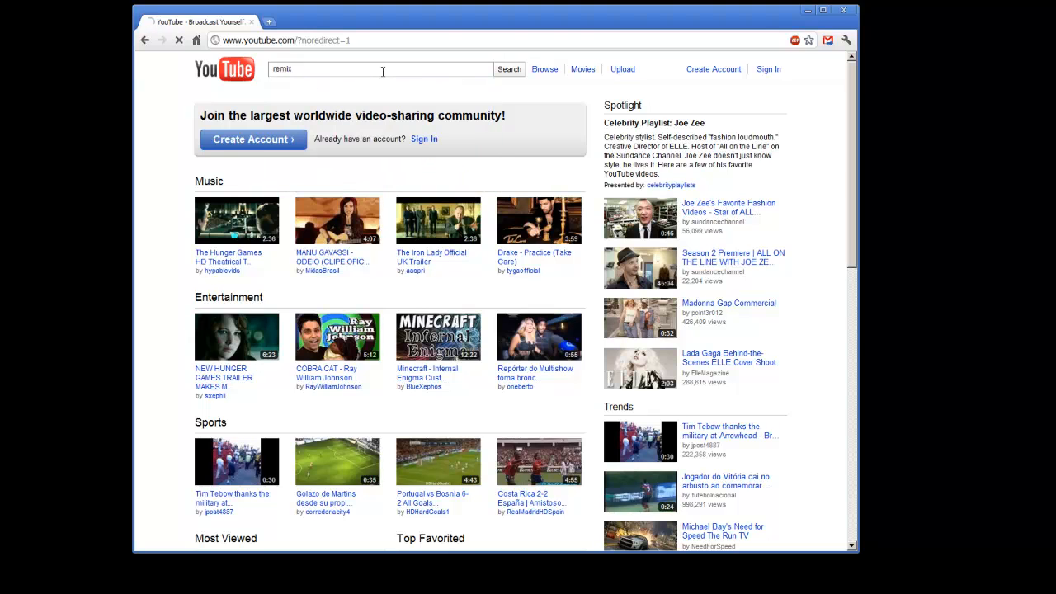
click(508, 69)
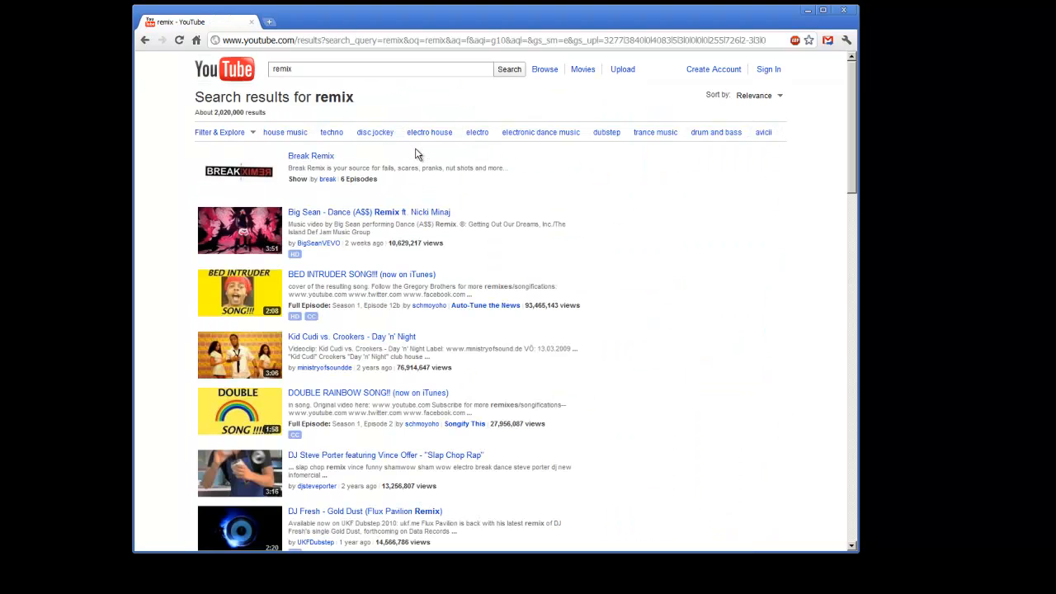
- Play the Big Sean - Dance (A$$) Remix ft. Nicki Minaj video to test the sound
click(370, 212)
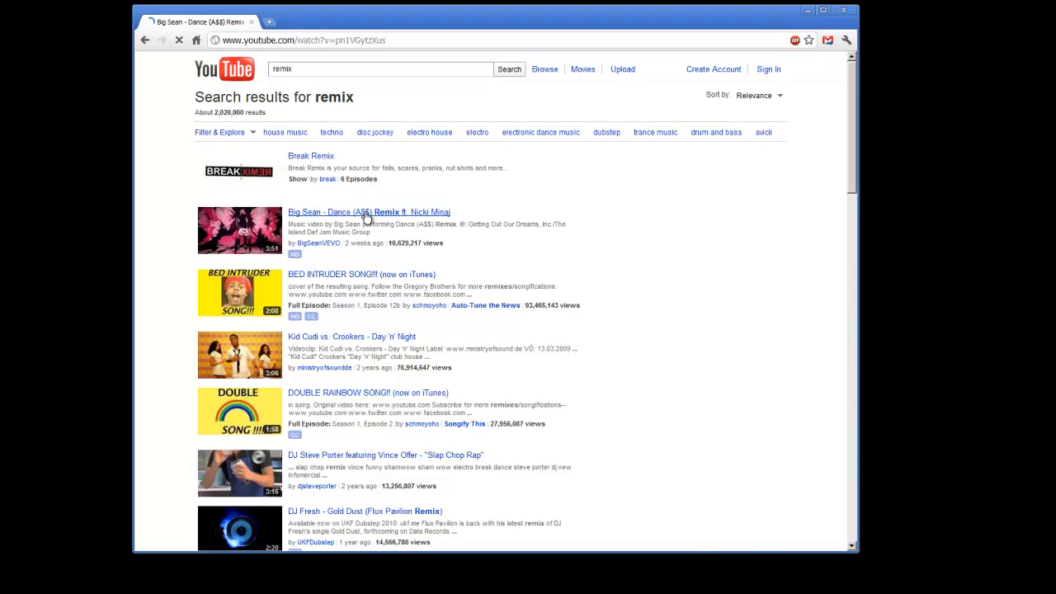
click(370, 212)
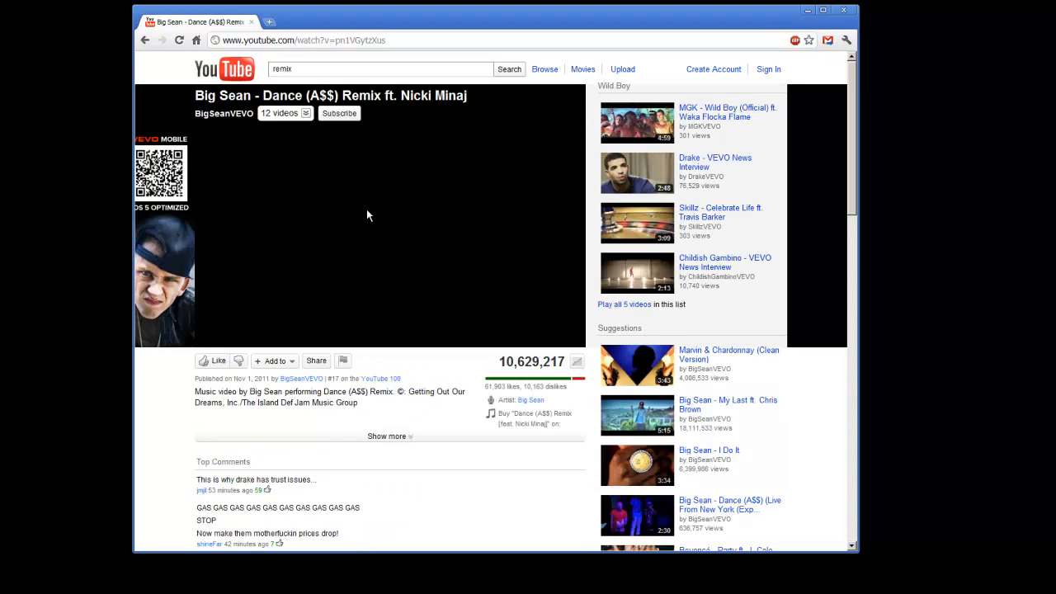
click(368, 215)
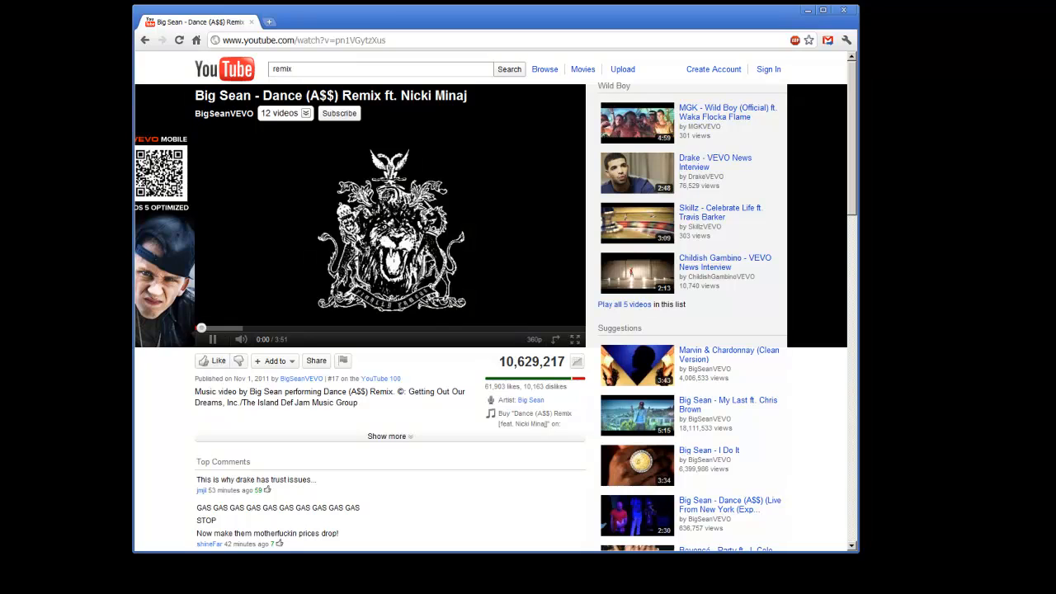
click(211, 340)
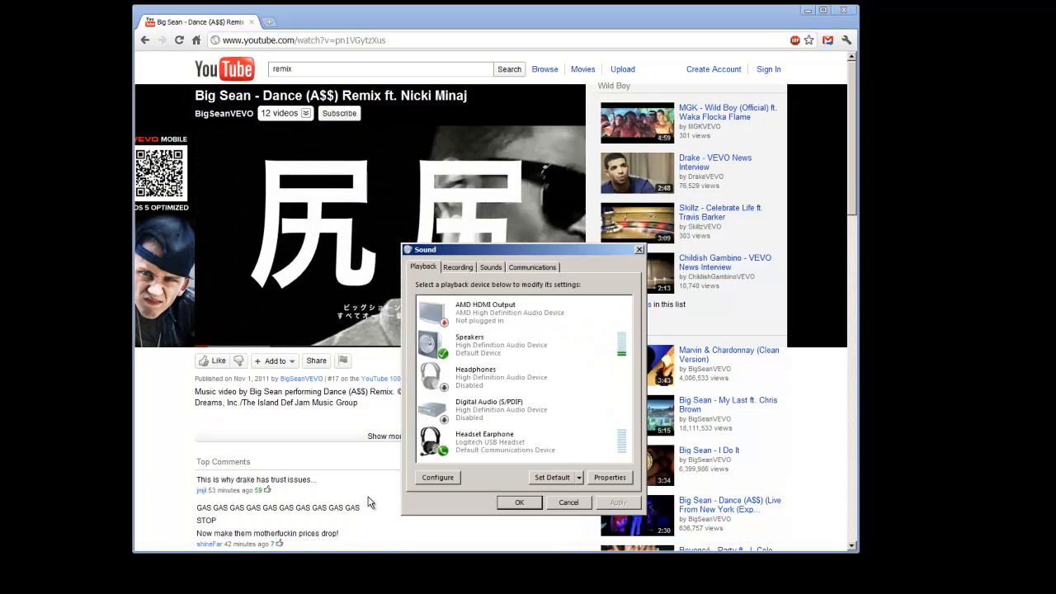
- Disable Headset Earphone, re-enable it as default, and close the Sound dialog
right_click(485, 443)
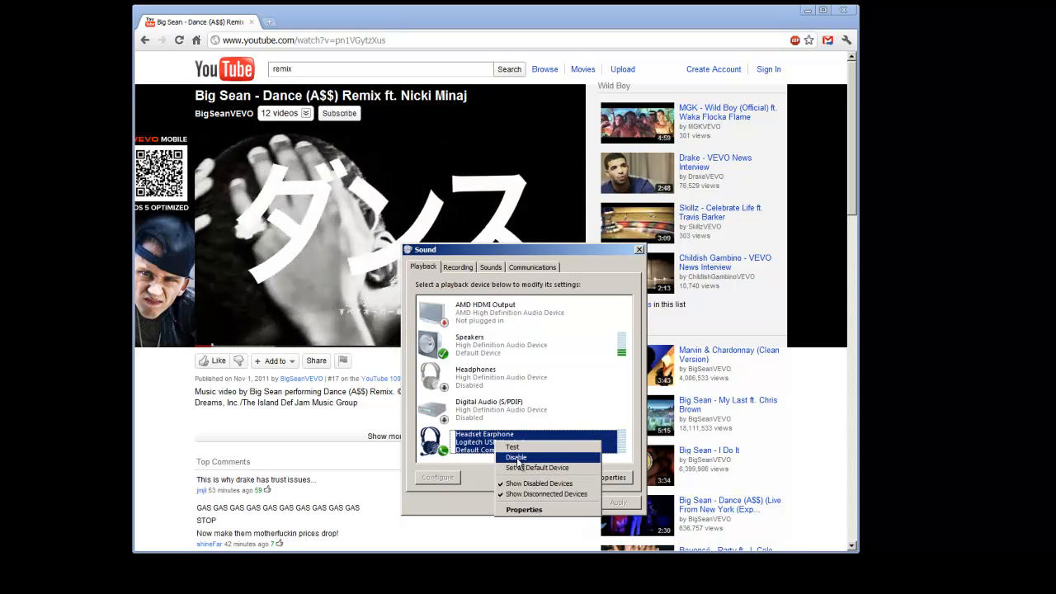
click(515, 457)
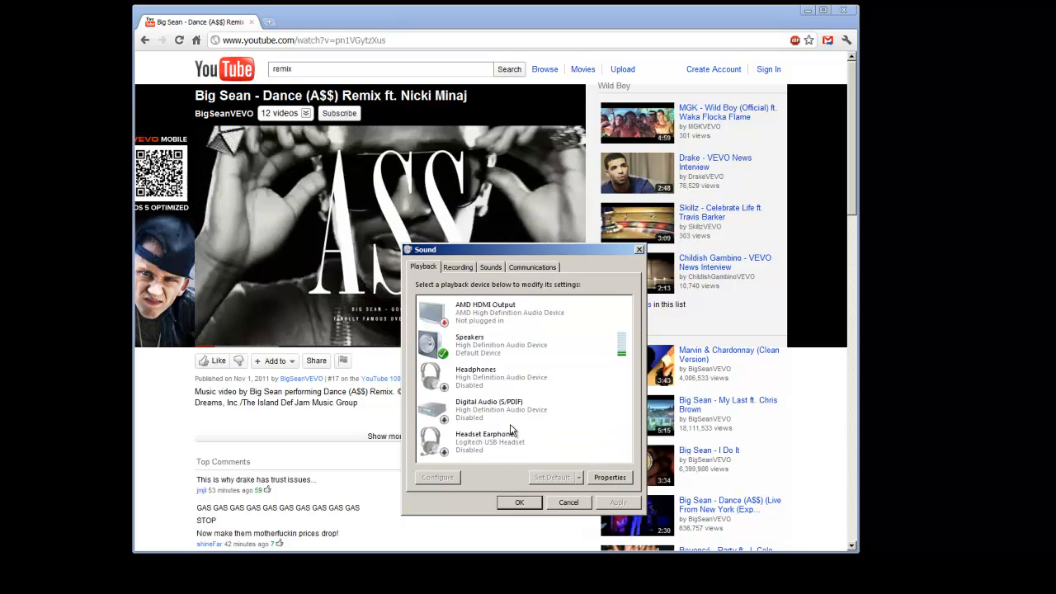
right_click(491, 442)
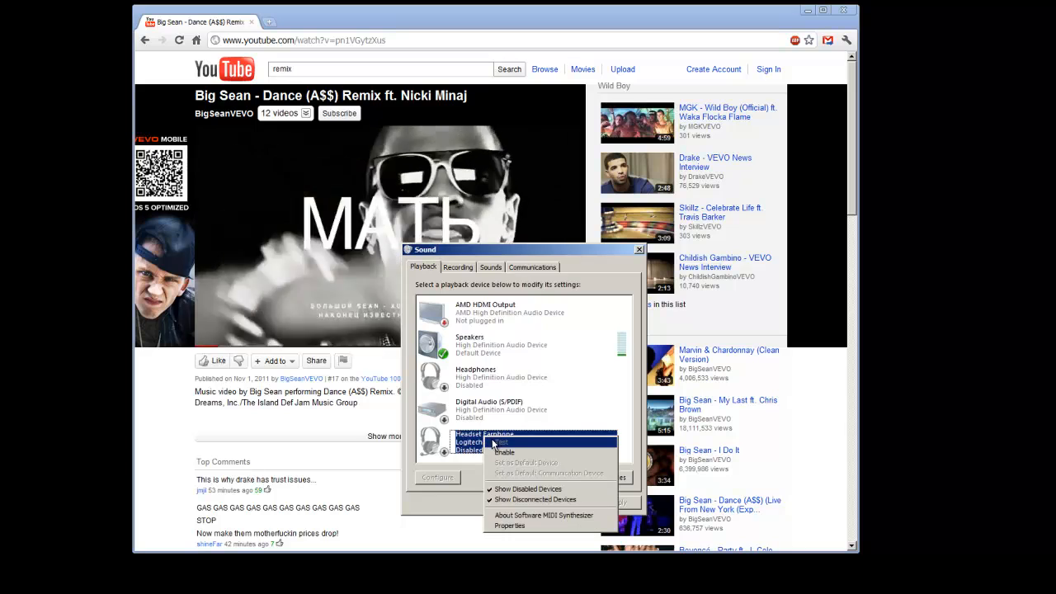
right_click(471, 345)
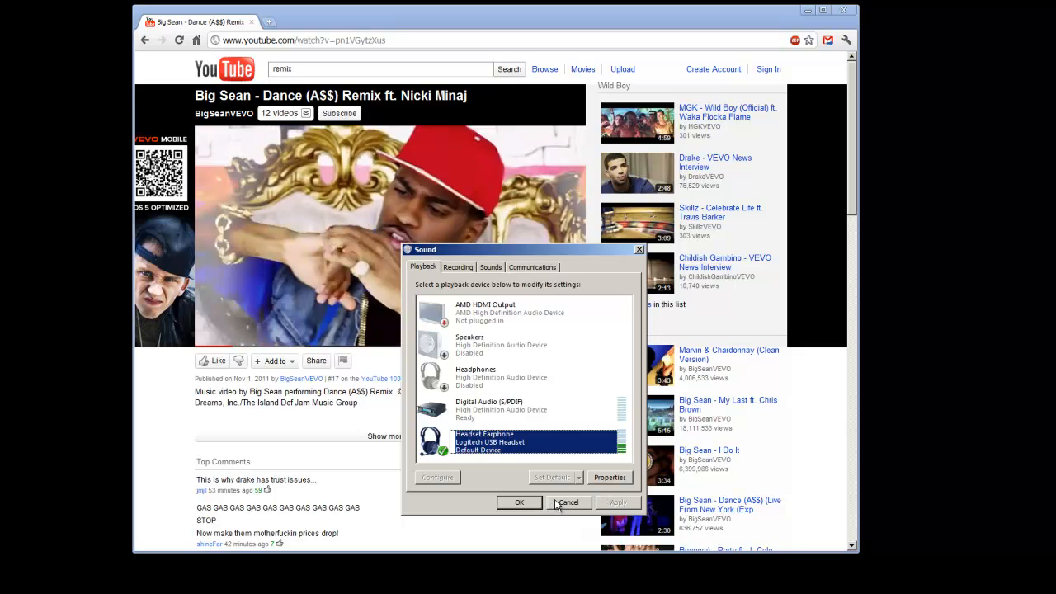
click(568, 502)
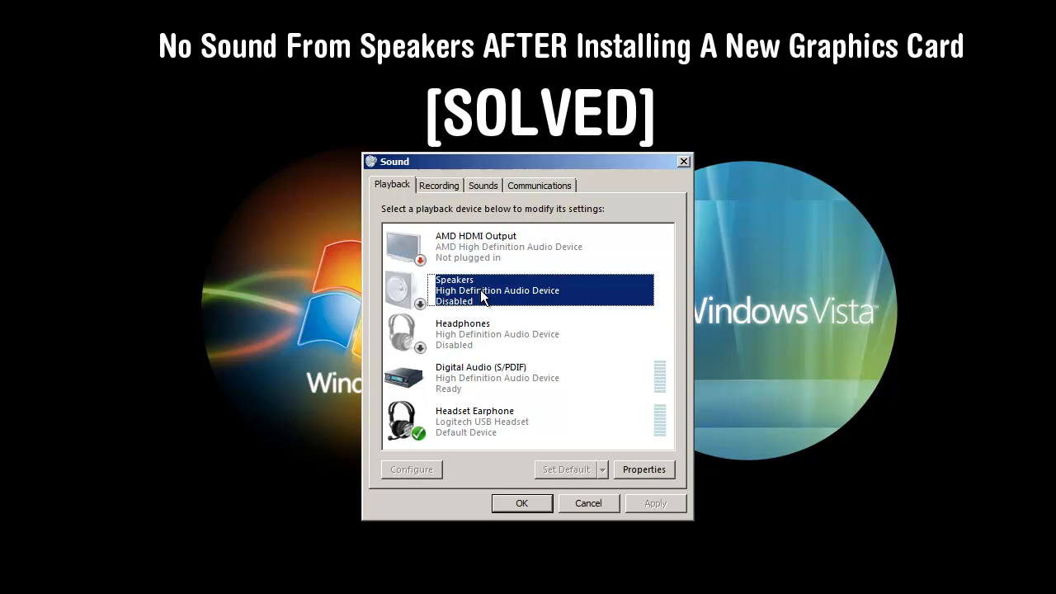
mouse_move(466, 299)
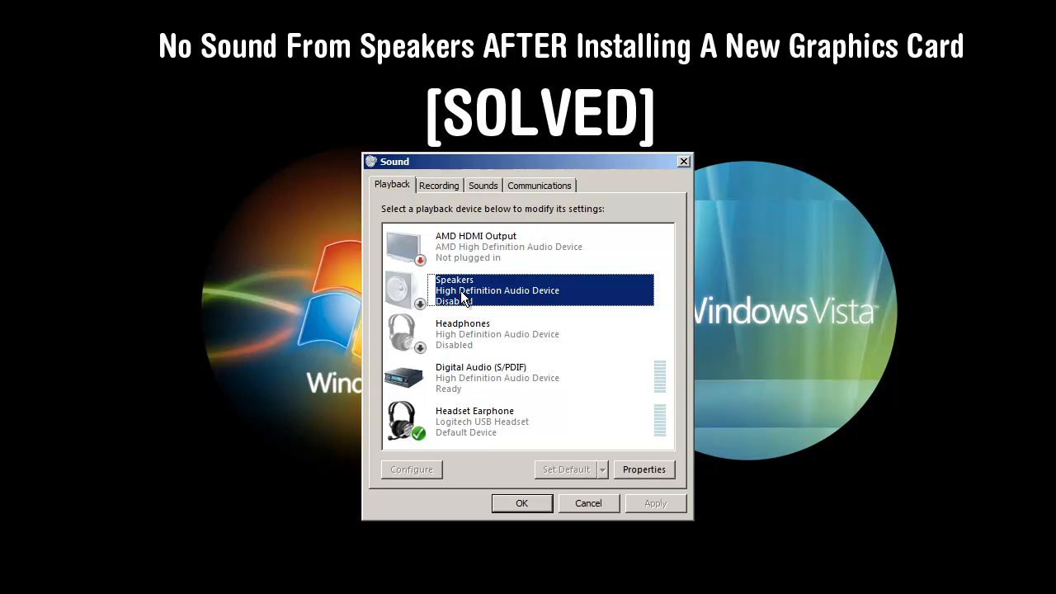